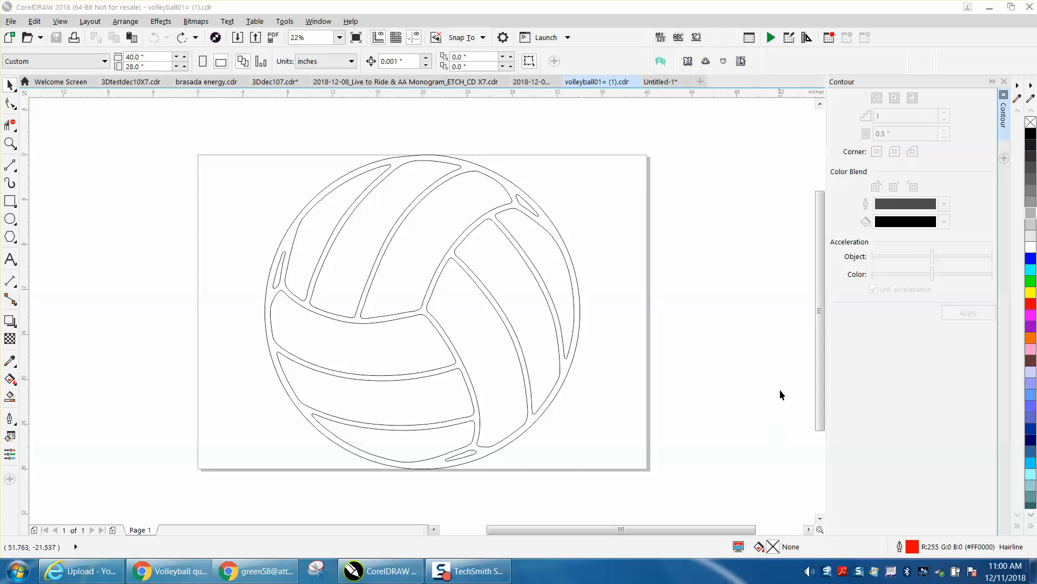
pyautogui.moveTo(536, 272)
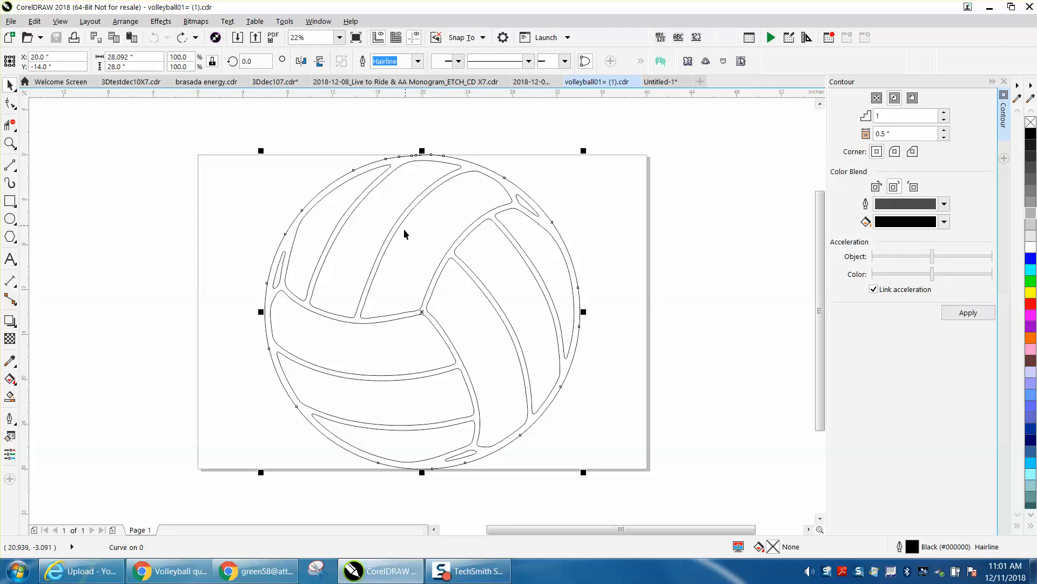
pyautogui.moveTo(458, 172)
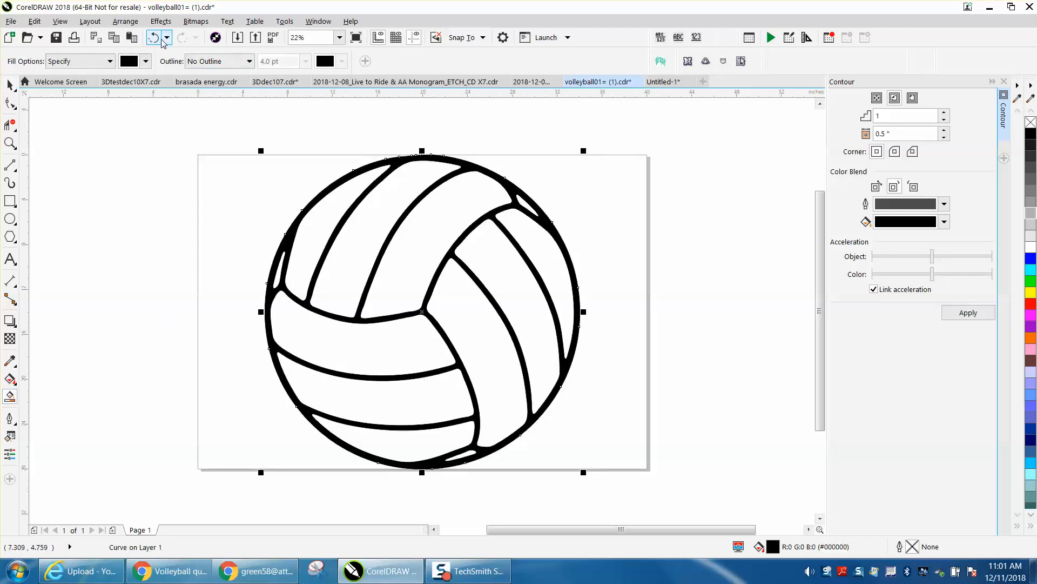
# Step: Undo the thick black fill, then set the contour offset to 0.25 inch with red lines
pyautogui.click(154, 37)
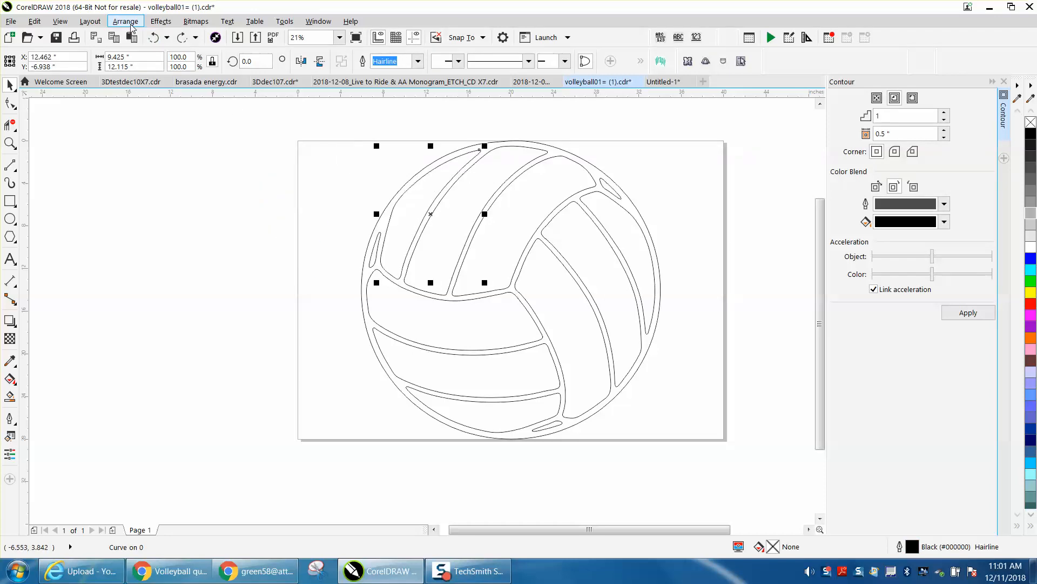
pyautogui.click(161, 21)
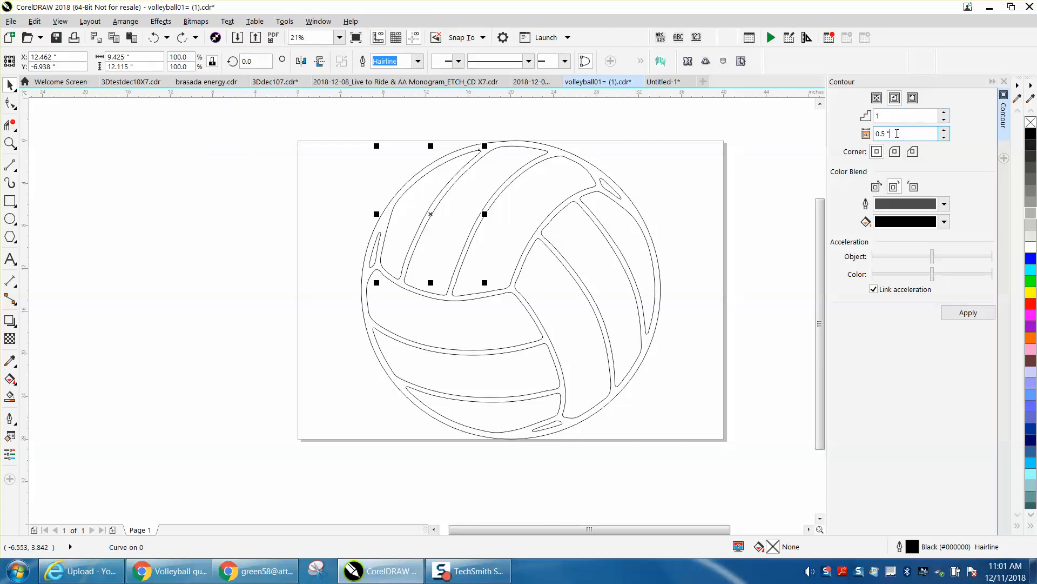
pyautogui.write('.25')
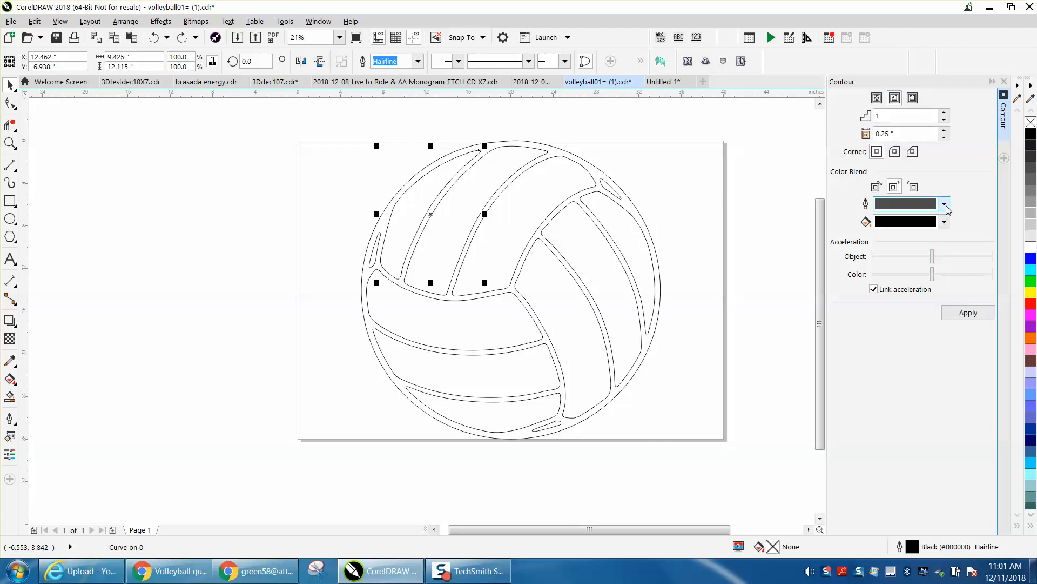
pyautogui.click(943, 203)
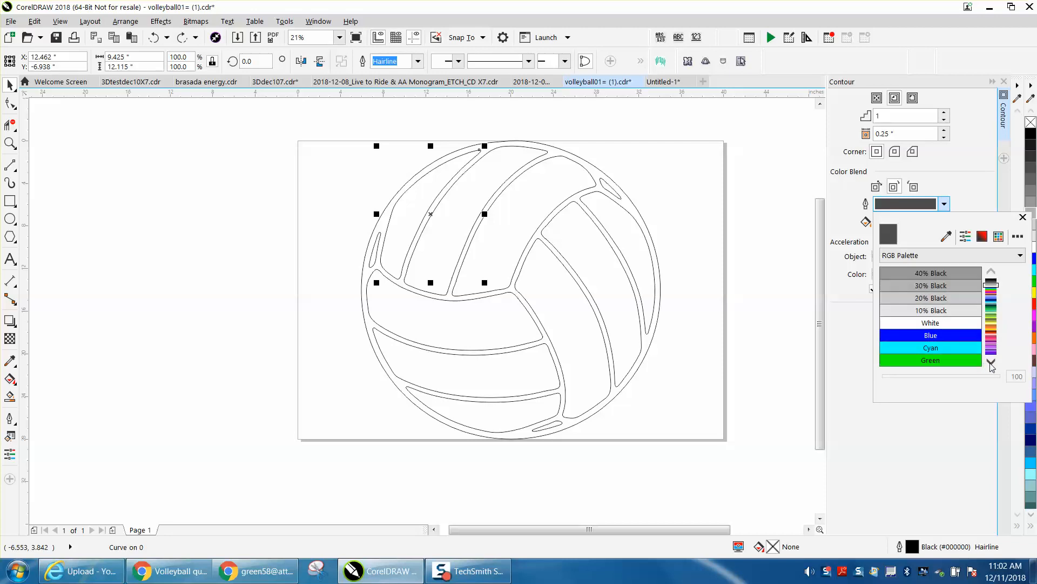
pyautogui.click(931, 347)
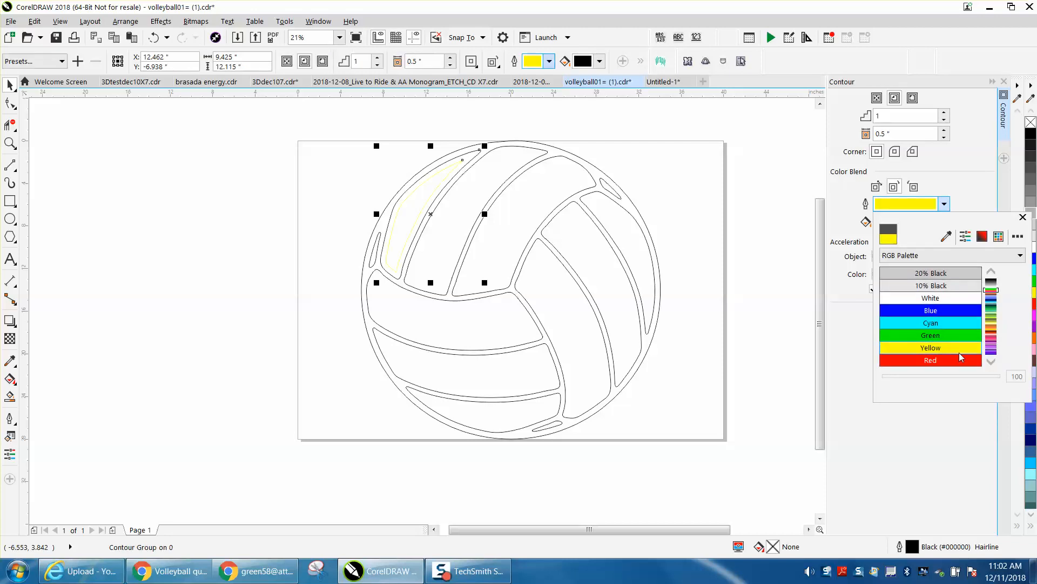
pyautogui.click(929, 359)
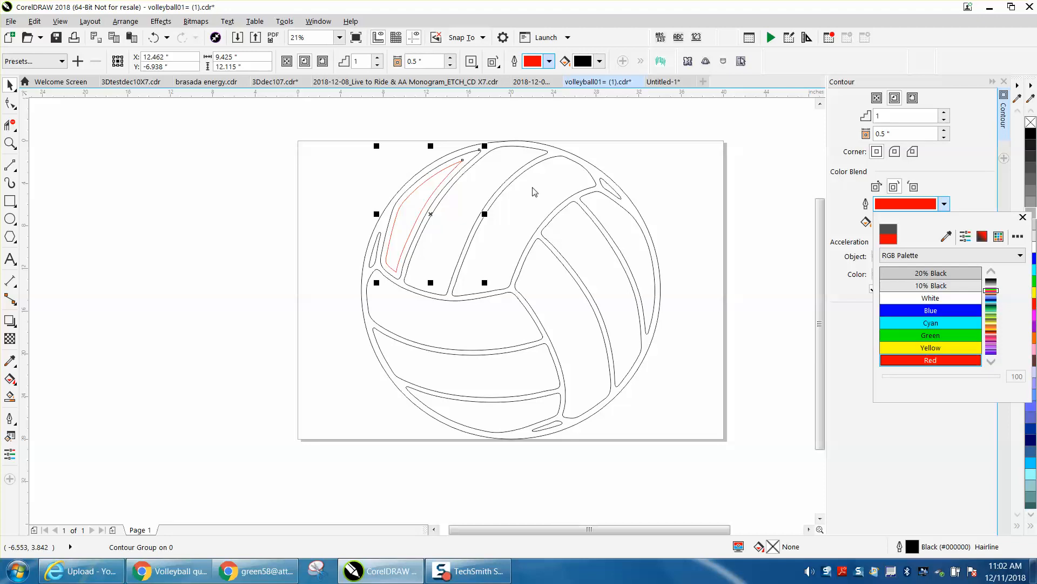
pyautogui.moveTo(793, 177)
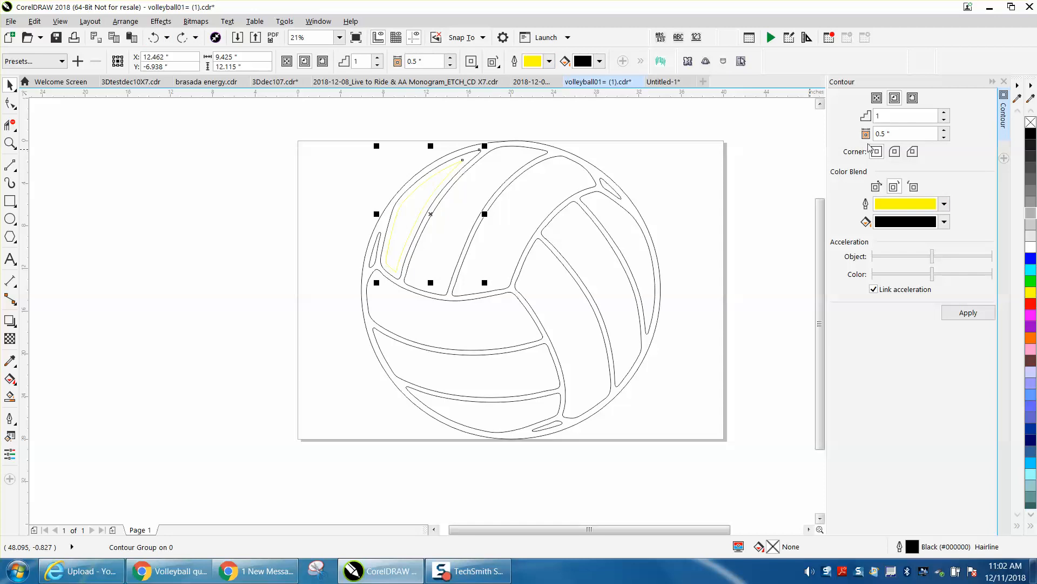
# Step: Re-enter the 0.25-inch offset and red line colour to apply the contour to the panel
pyautogui.write('.25')
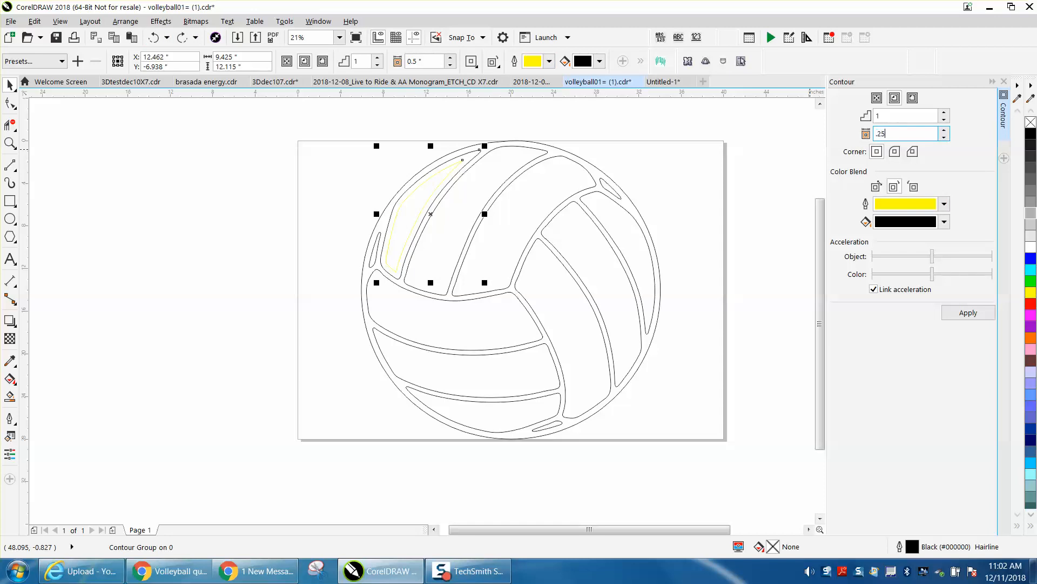
pyautogui.click(944, 204)
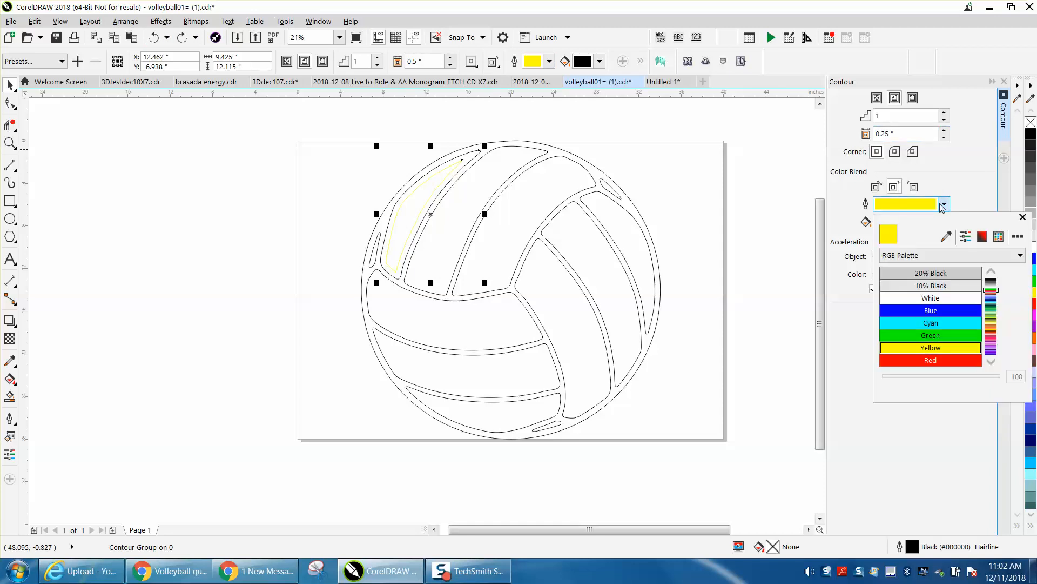
pyautogui.click(931, 358)
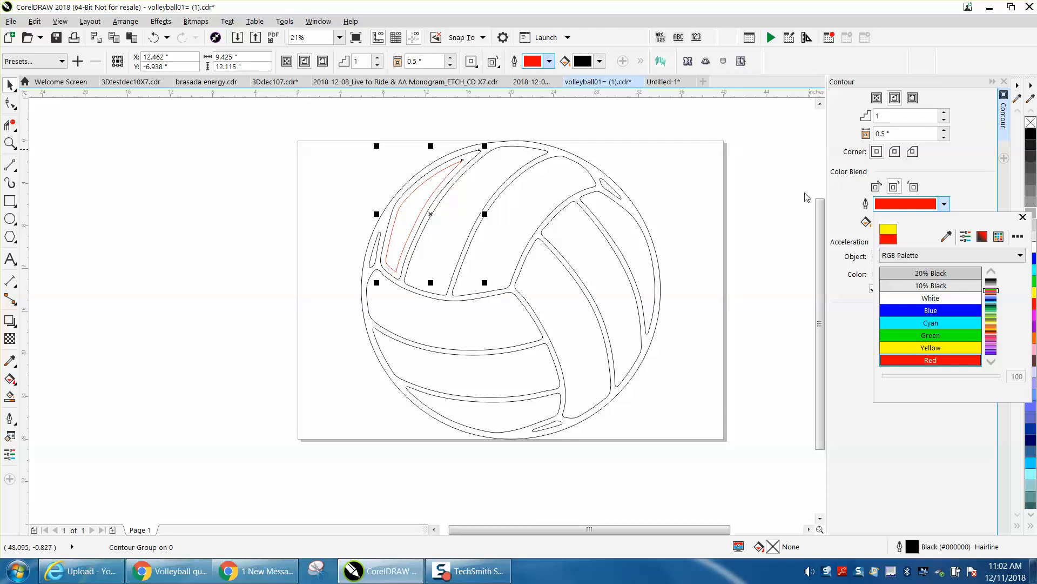
pyautogui.moveTo(855, 172)
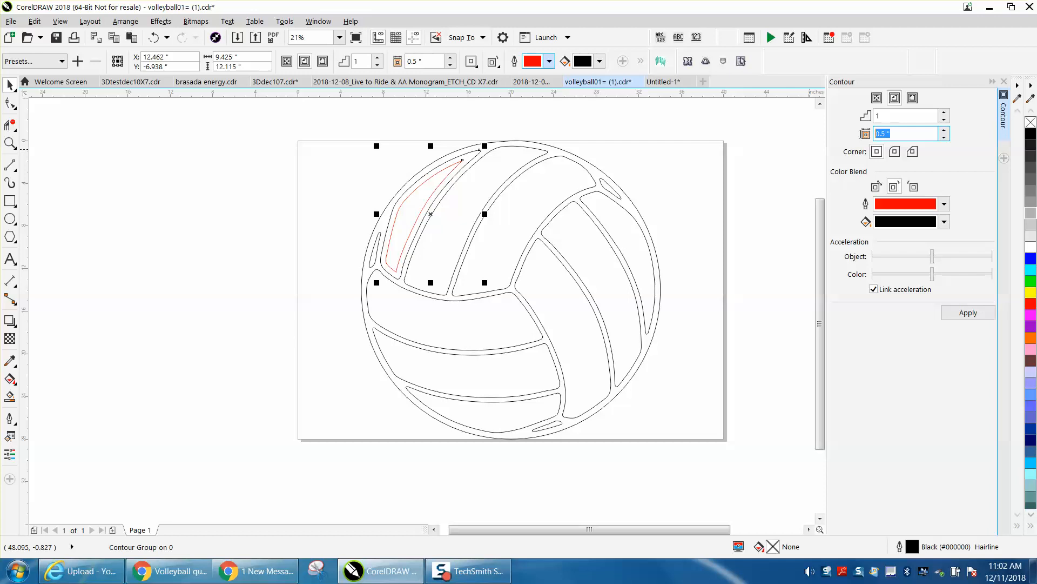
pyautogui.write('0.25')
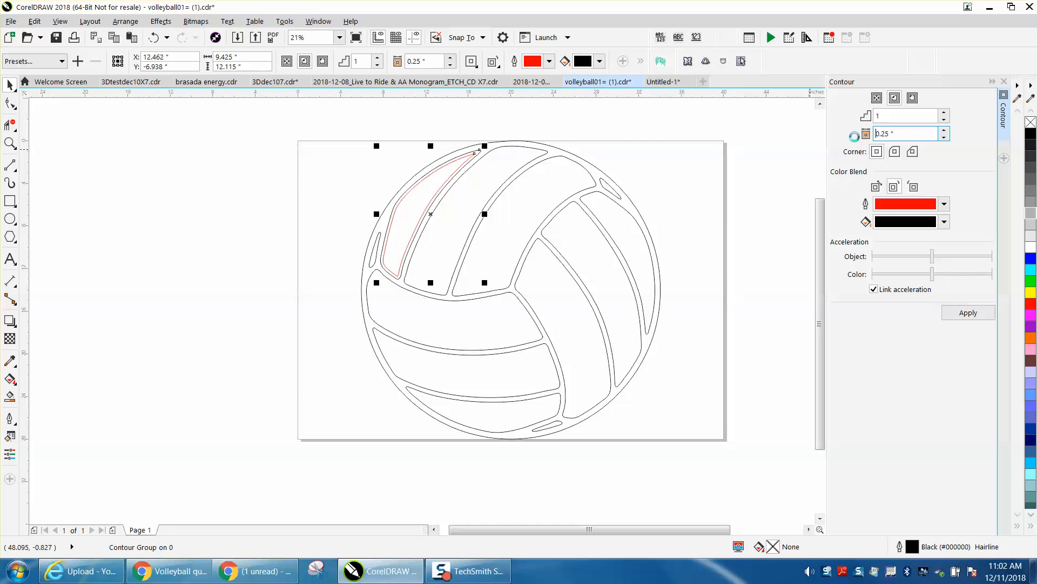
pyautogui.moveTo(771, 205)
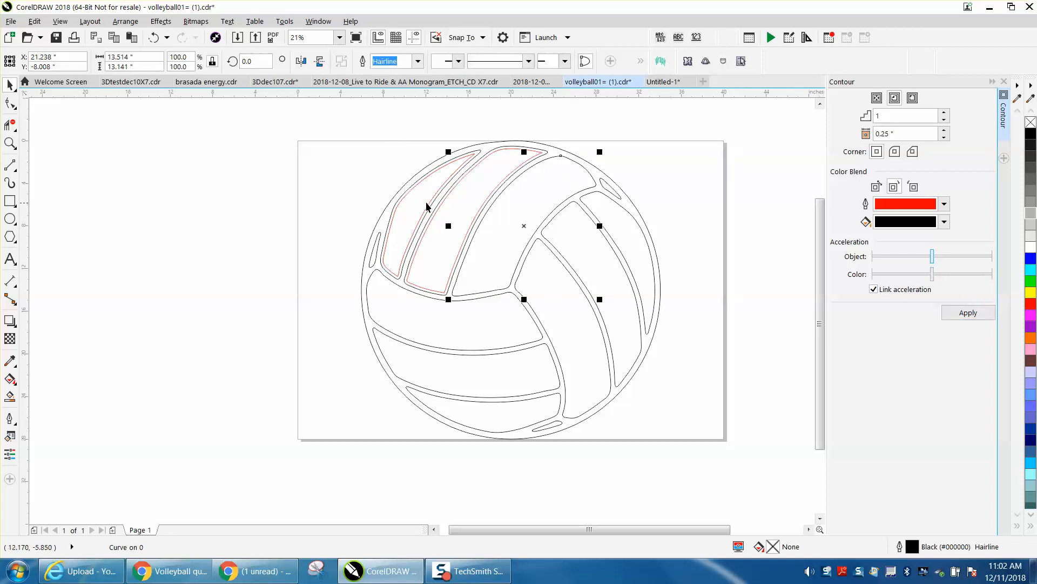
pyautogui.moveTo(637, 207)
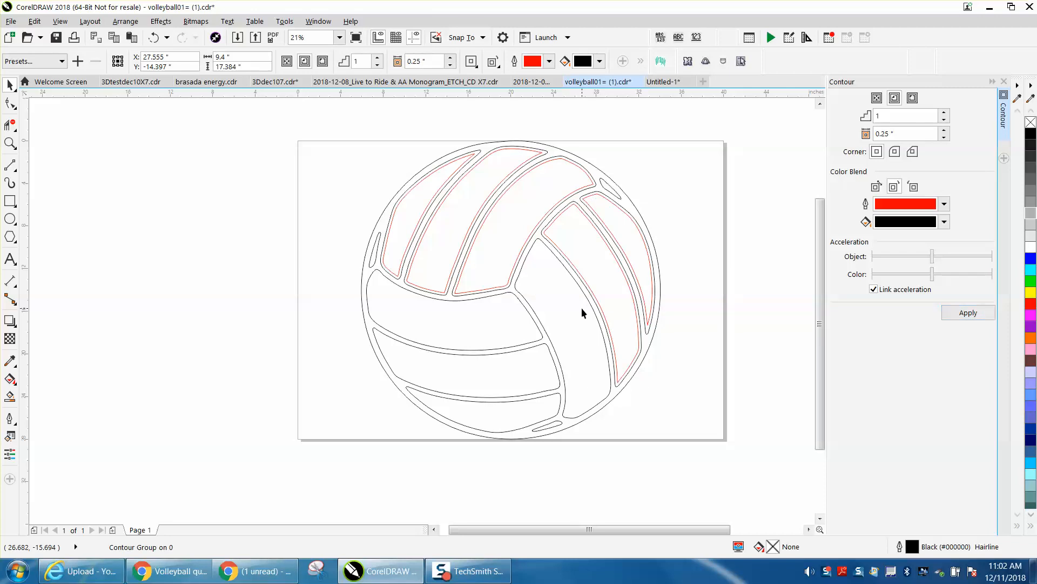
# Step: Apply the same 0.25-inch red contour to the remaining panel and clear the selection
pyautogui.click(562, 311)
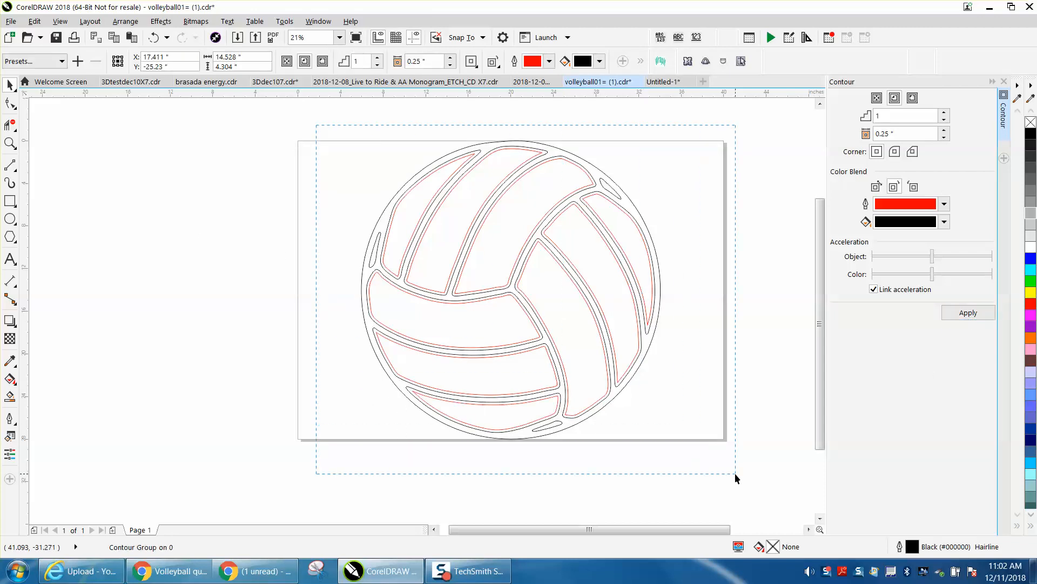
pyautogui.click(125, 22)
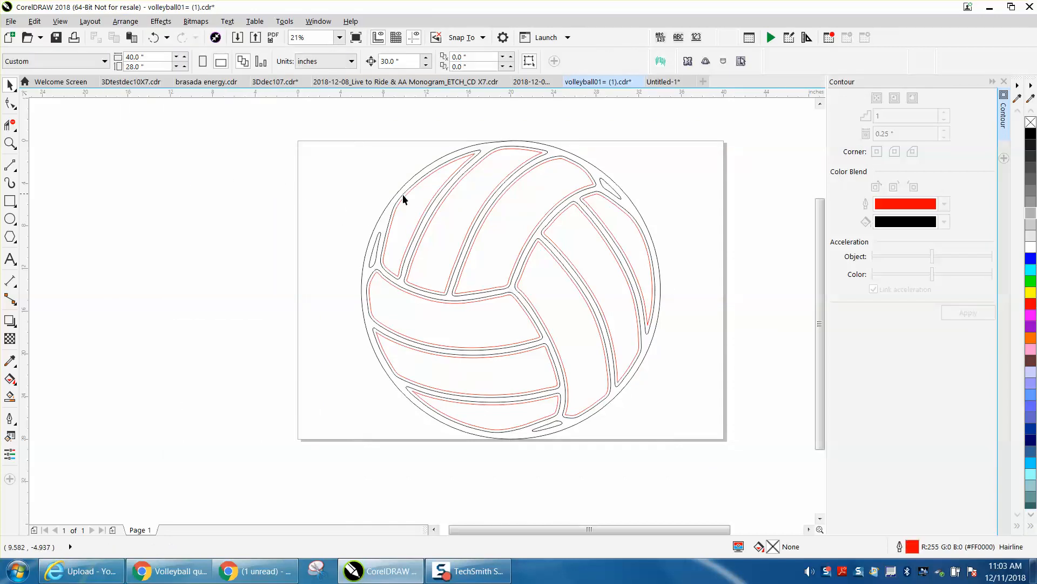
# Step: Drag the red contours off the panels to separate them from the black outlines
pyautogui.click(430, 205)
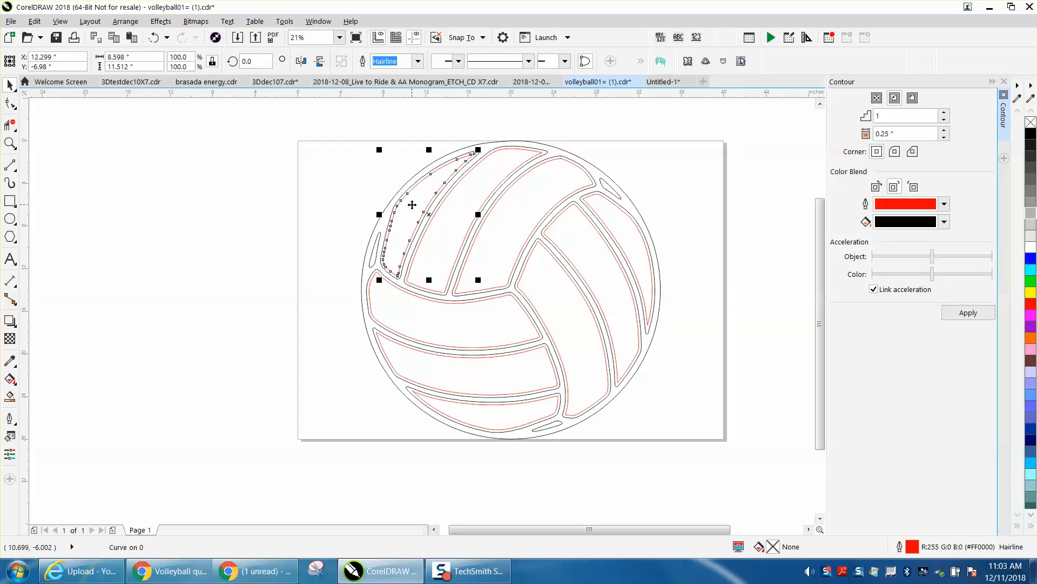
pyautogui.moveTo(413, 205); pyautogui.dragTo(155, 221)
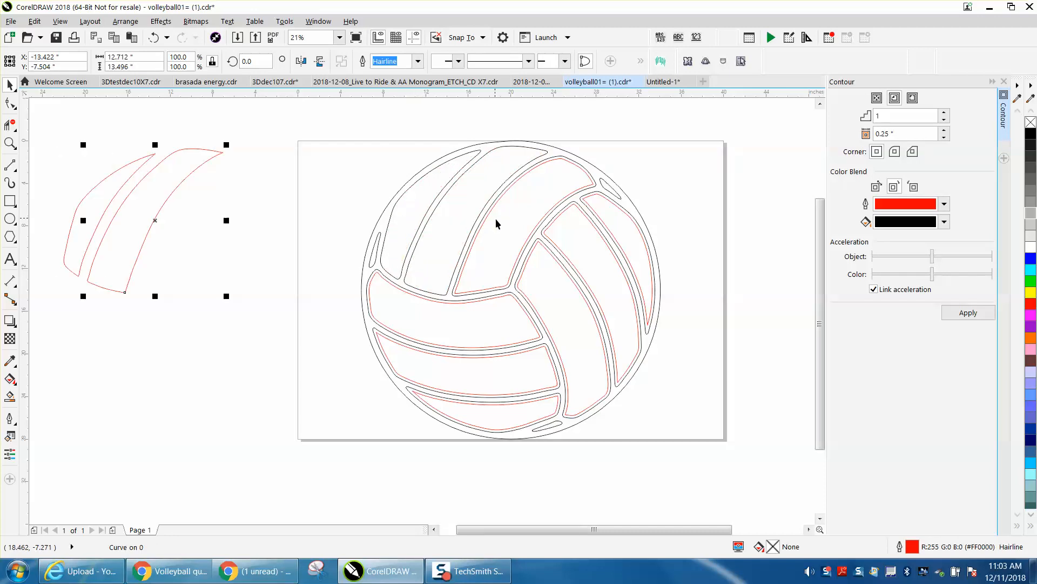
pyautogui.moveTo(152, 218); pyautogui.dragTo(298, 258)
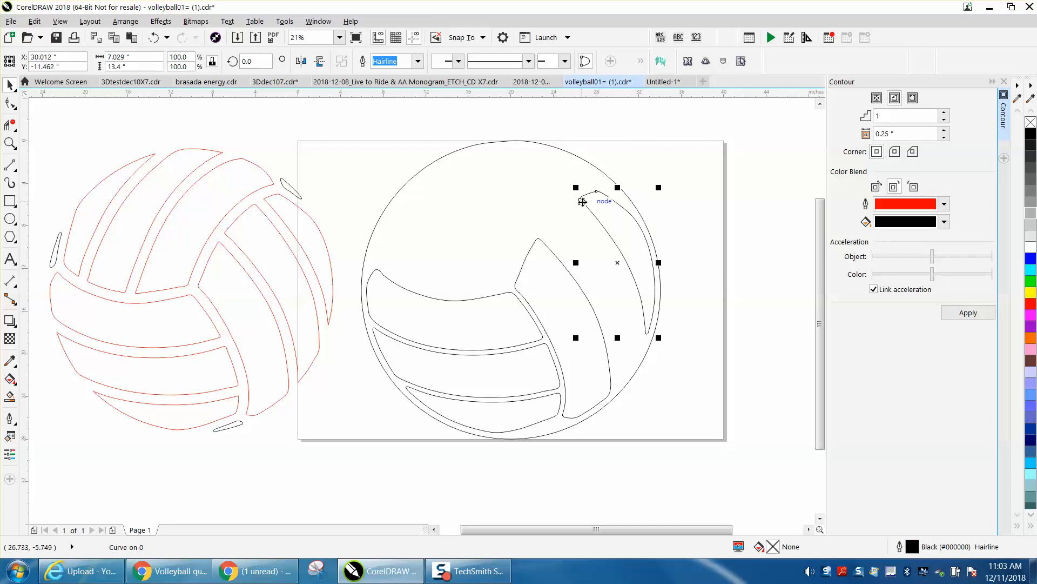
pyautogui.moveTo(582, 203); pyautogui.dragTo(570, 275)
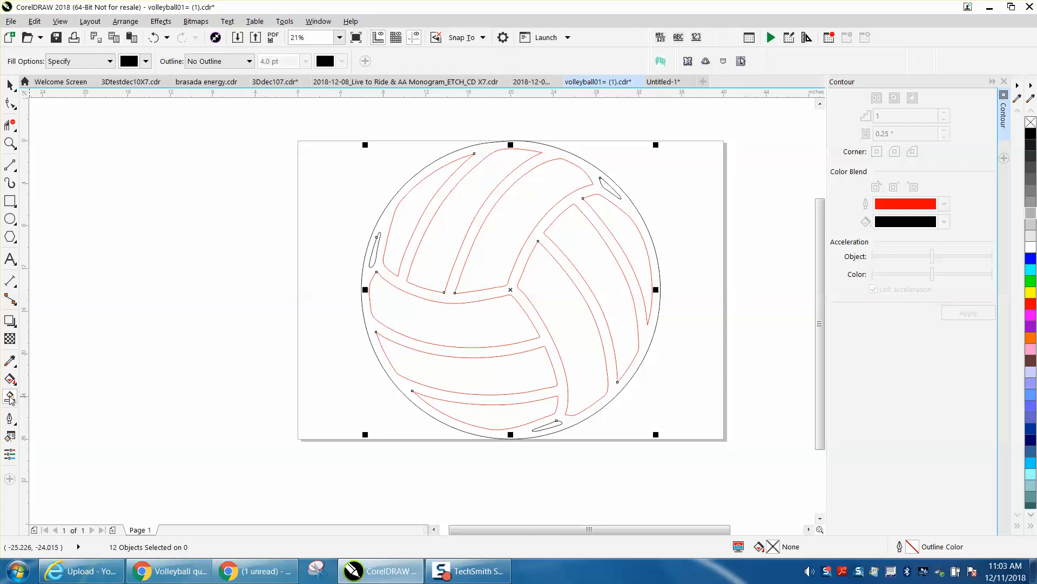
pyautogui.moveTo(371, 330)
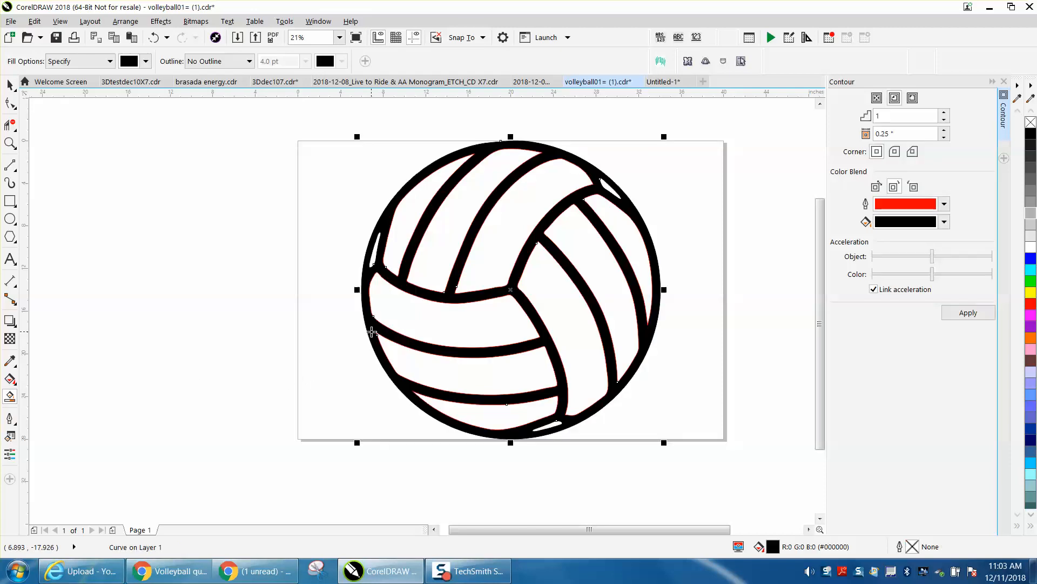
# Step: Move the solid black banded ball to the left of the page and delete it
pyautogui.moveTo(509, 290); pyautogui.dragTo(192, 289)
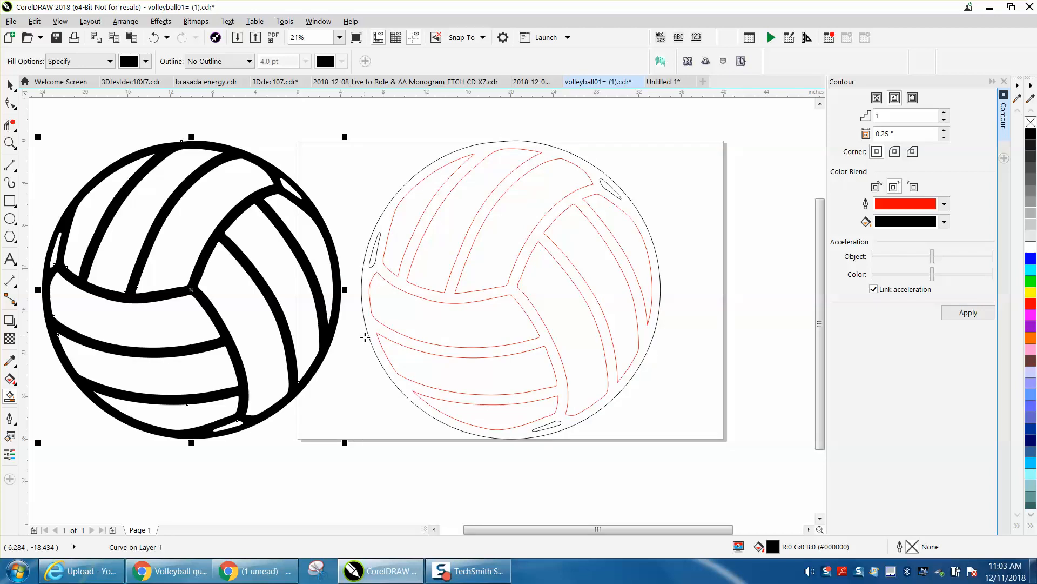
pyautogui.press('Delete')
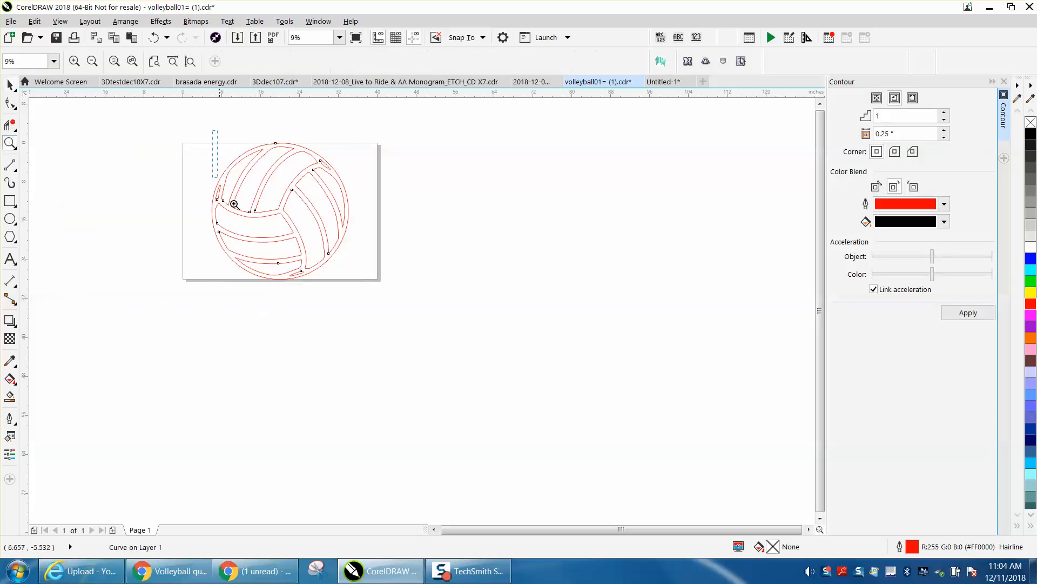
# Step: Zoom in on the all-red volleyball outline
pyautogui.click(234, 203)
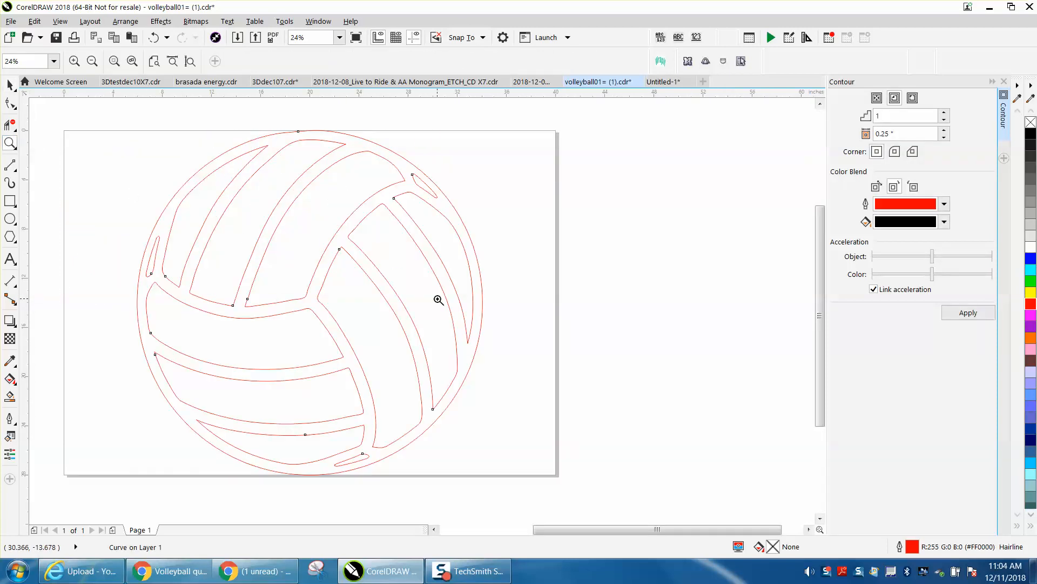